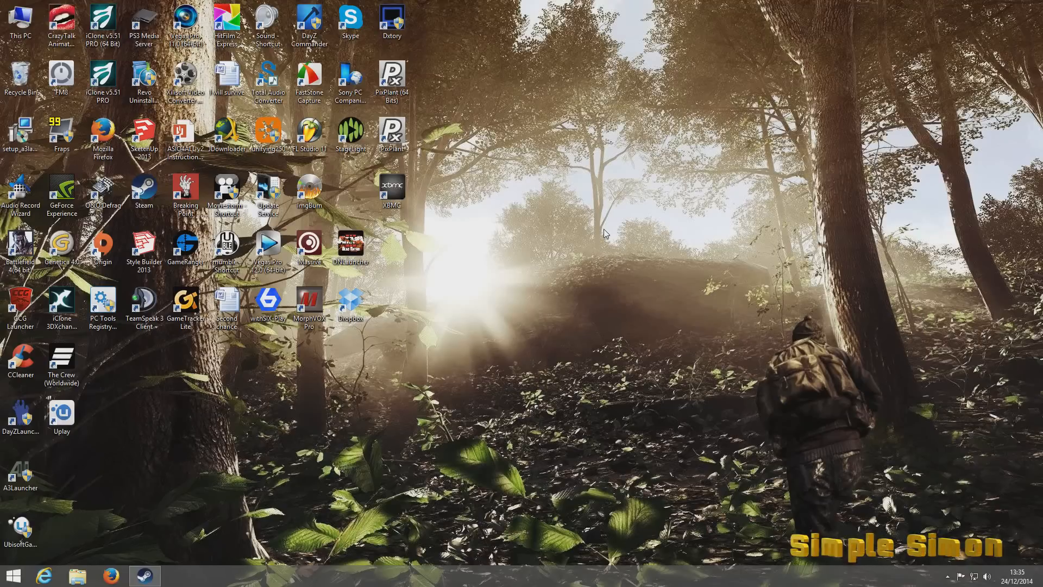
{"action": "mouse_move", "coordinate": [403, 366]}
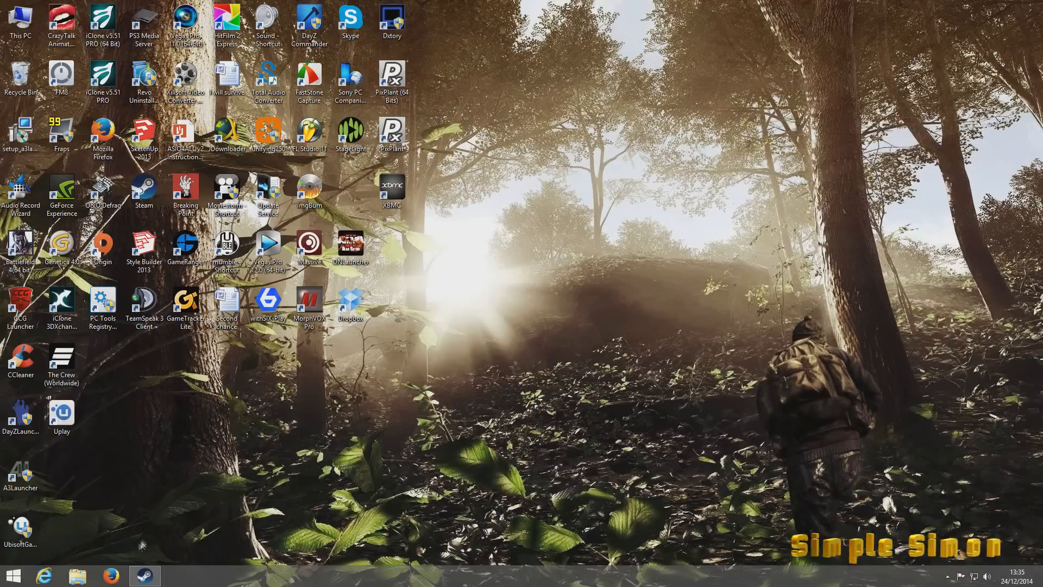
{"action": "mouse_move", "coordinate": [110, 576]}
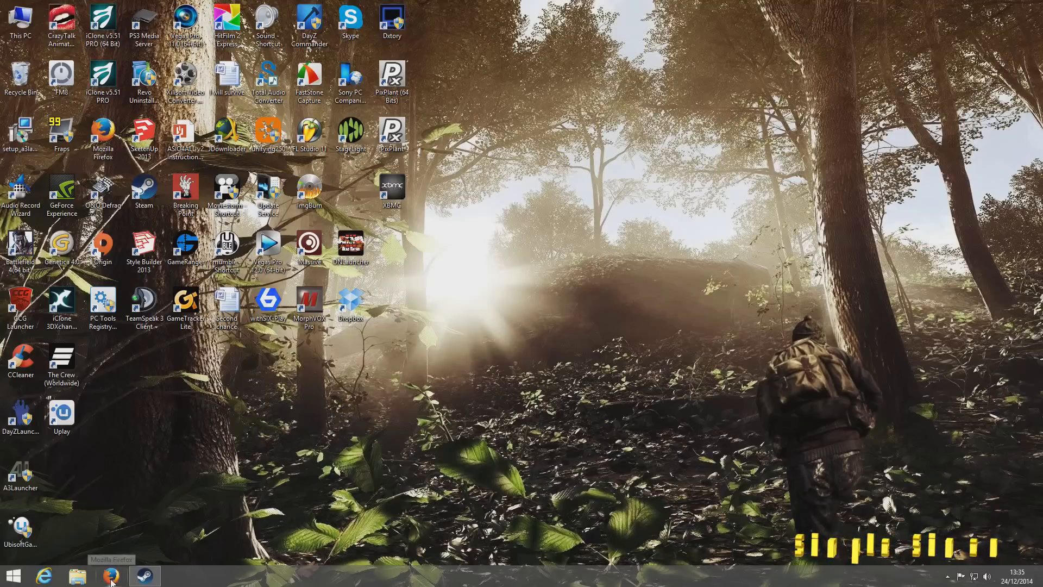
- Run a Google search for 'a3launcher' in Firefox, then close the browser
{"action": "left_click", "coordinate": [111, 574]}
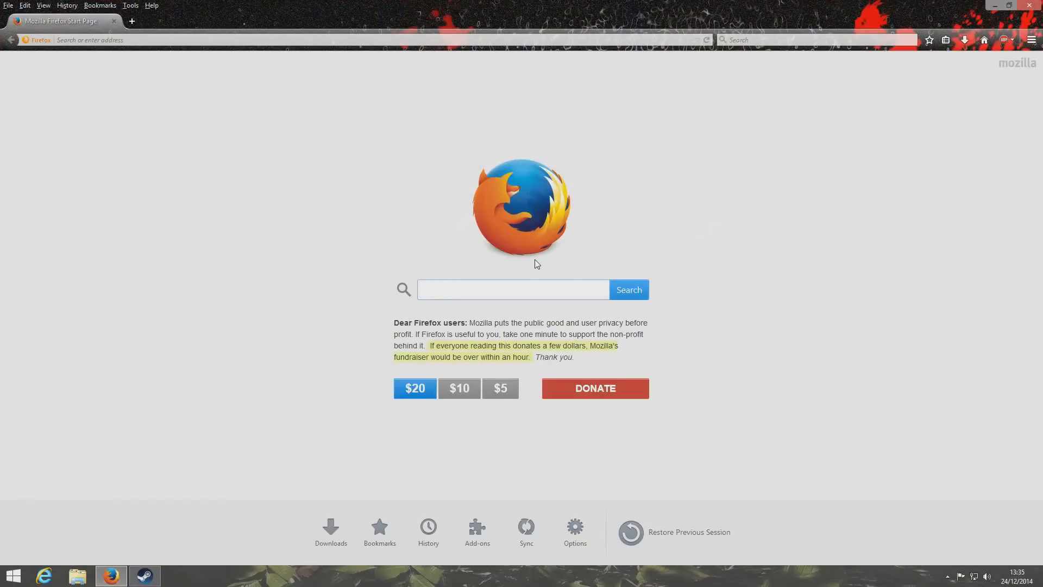
{"action": "type", "text": "a"}
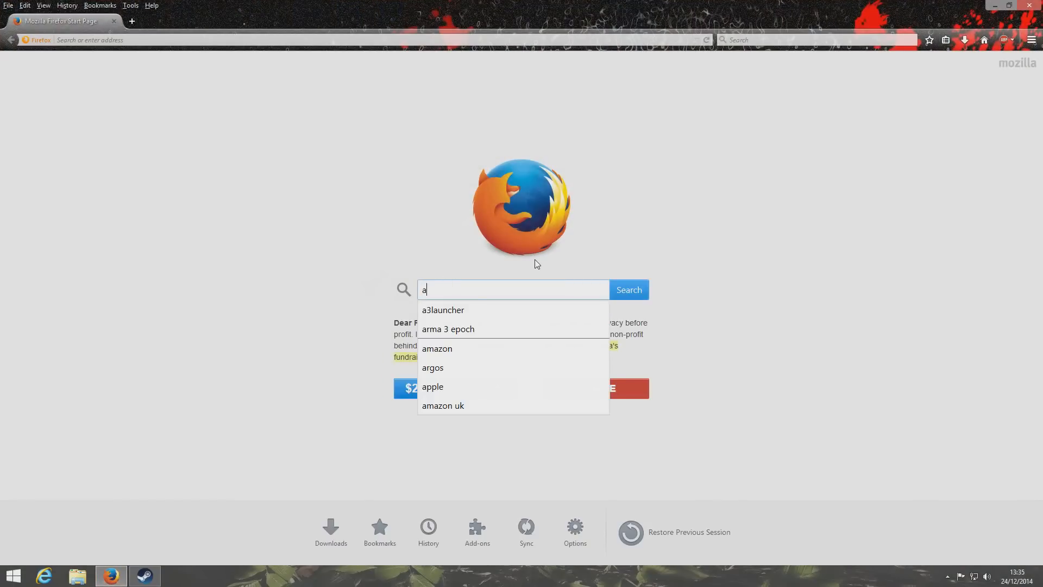
{"action": "type", "text": "3l"}
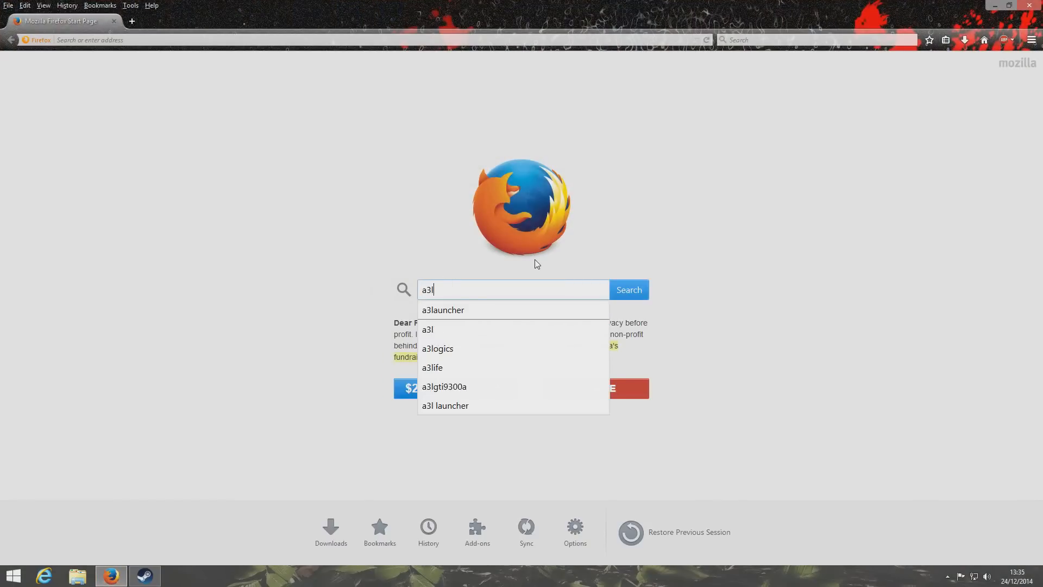
{"action": "left_click", "coordinate": [442, 311]}
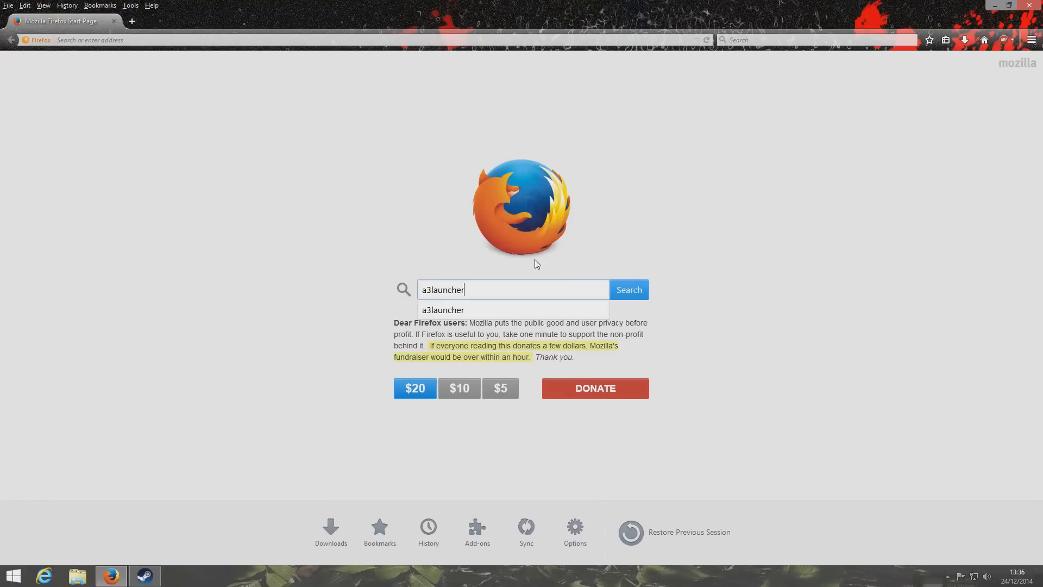
{"action": "left_click", "coordinate": [628, 290]}
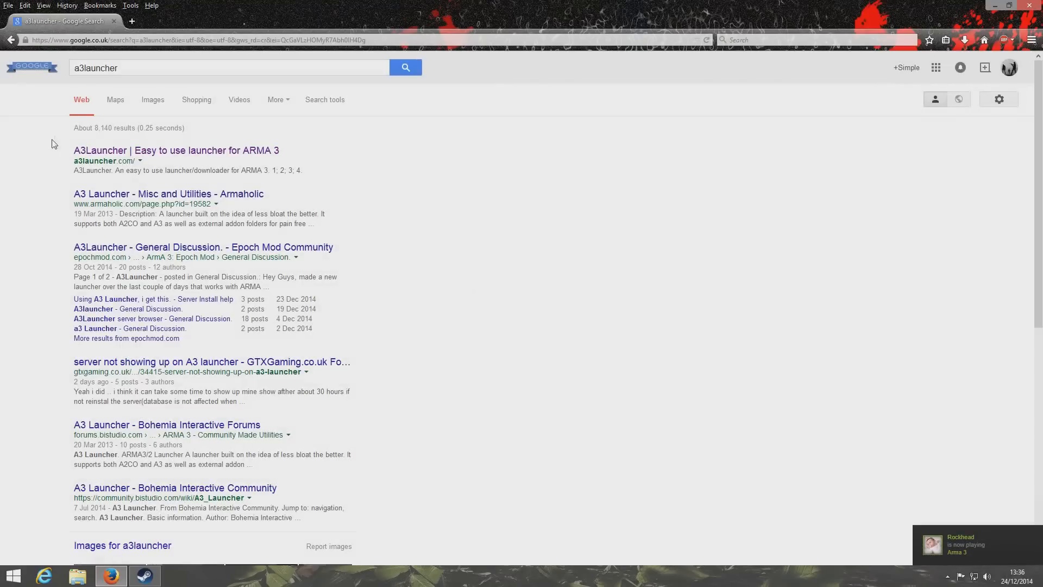
{"action": "left_click", "coordinate": [176, 150]}
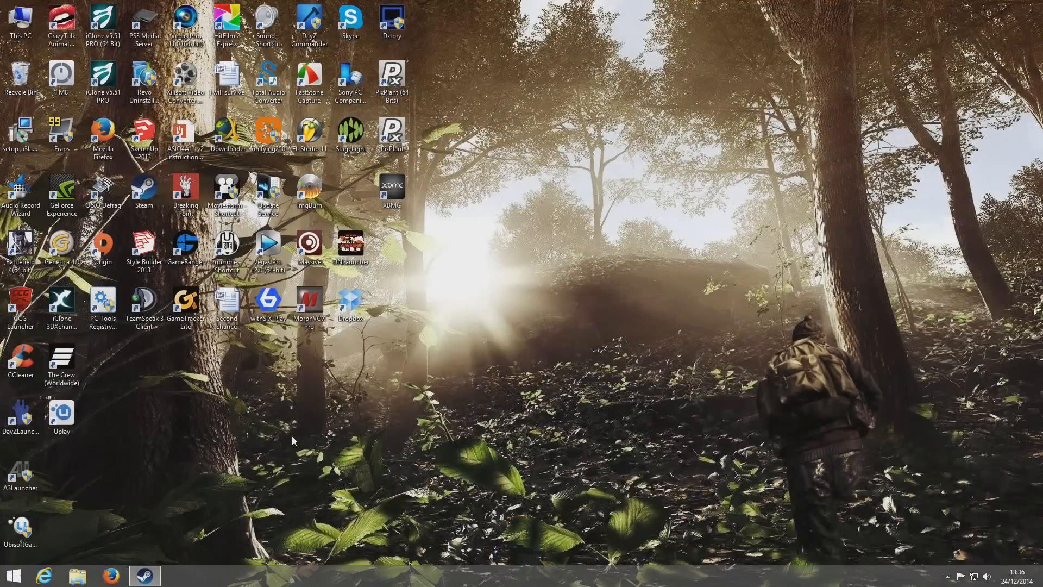
{"action": "mouse_move", "coordinate": [235, 448]}
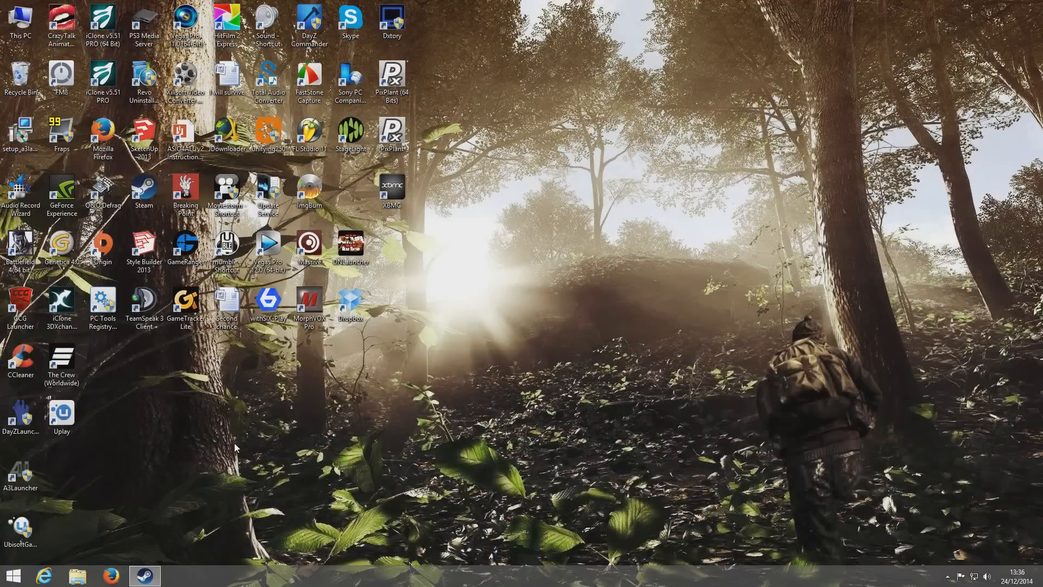
- Launch A3Launcher and scroll the Mods list down to the Epoch 0.2.5.1 entries
{"action": "left_click", "coordinate": [21, 471]}
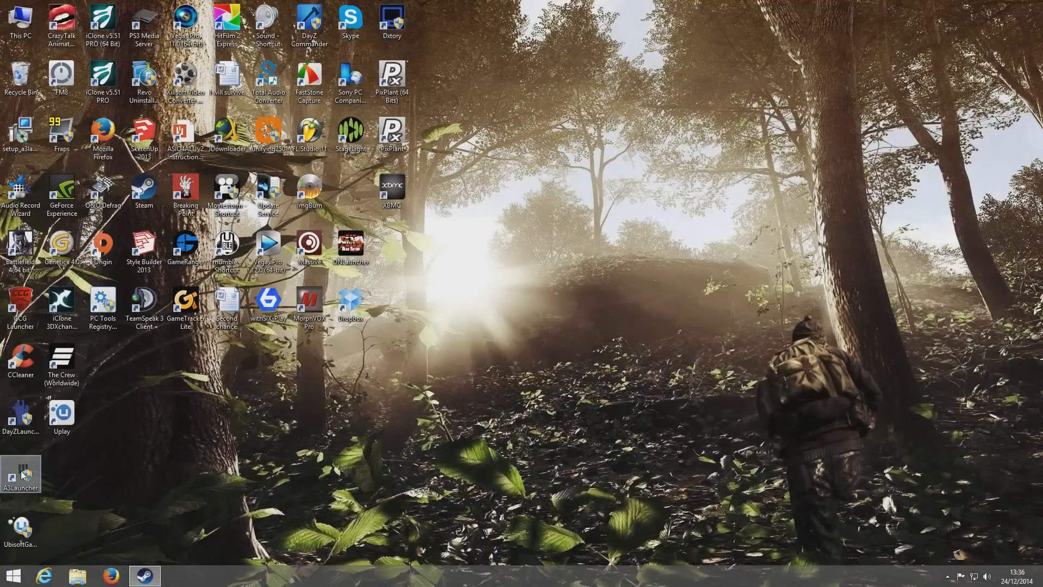
{"action": "double_click", "coordinate": [21, 470]}
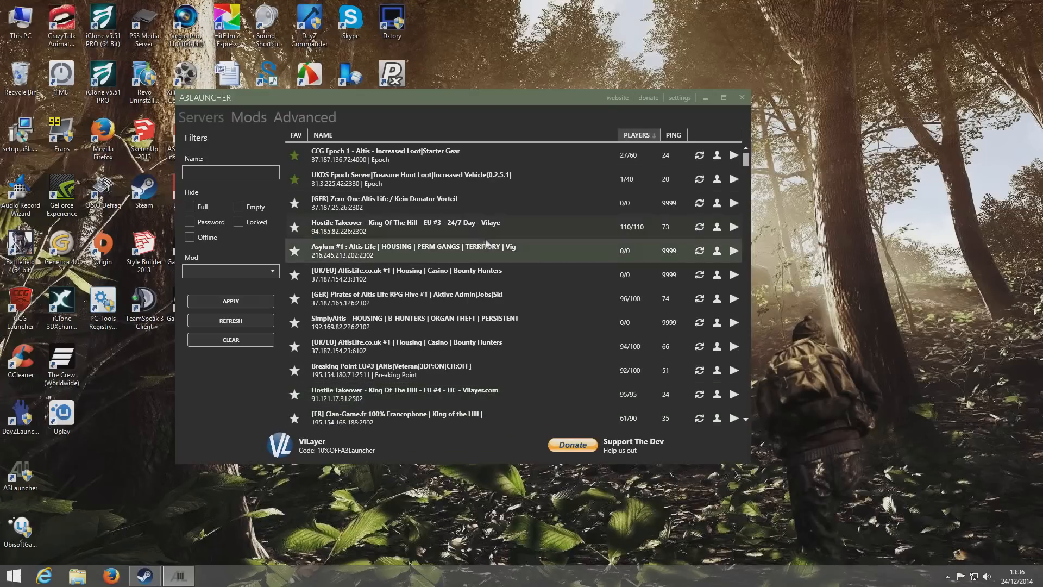
{"action": "left_click", "coordinate": [249, 117]}
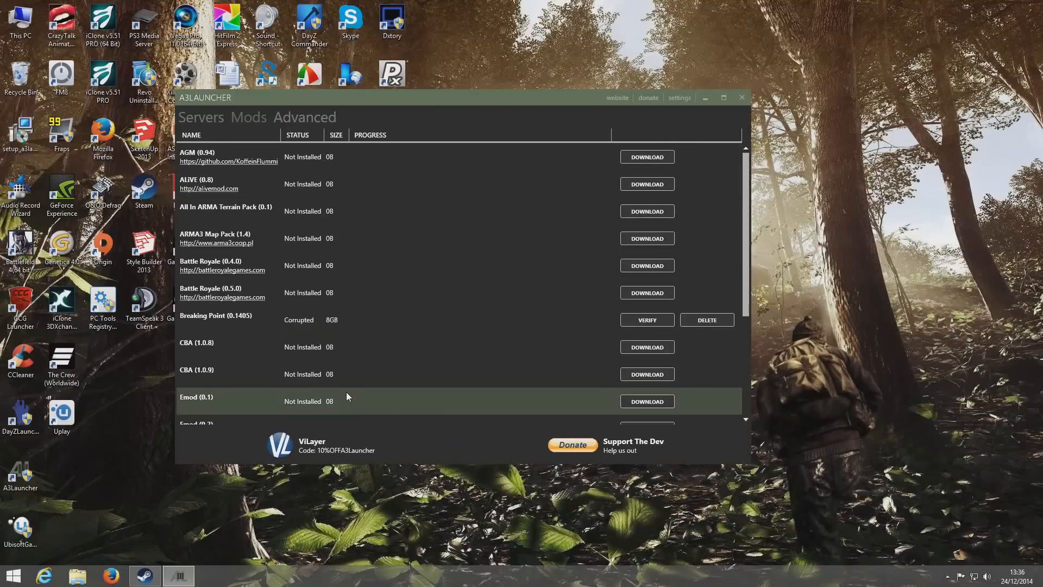
{"action": "scroll", "scroll_direction": "down", "scroll_amount": 3}
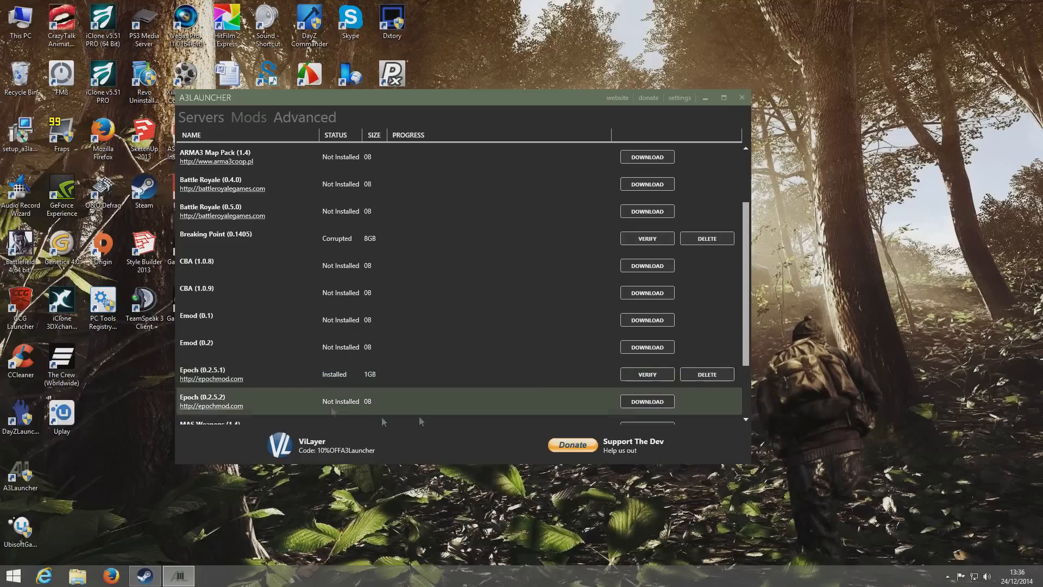
{"action": "mouse_move", "coordinate": [613, 374]}
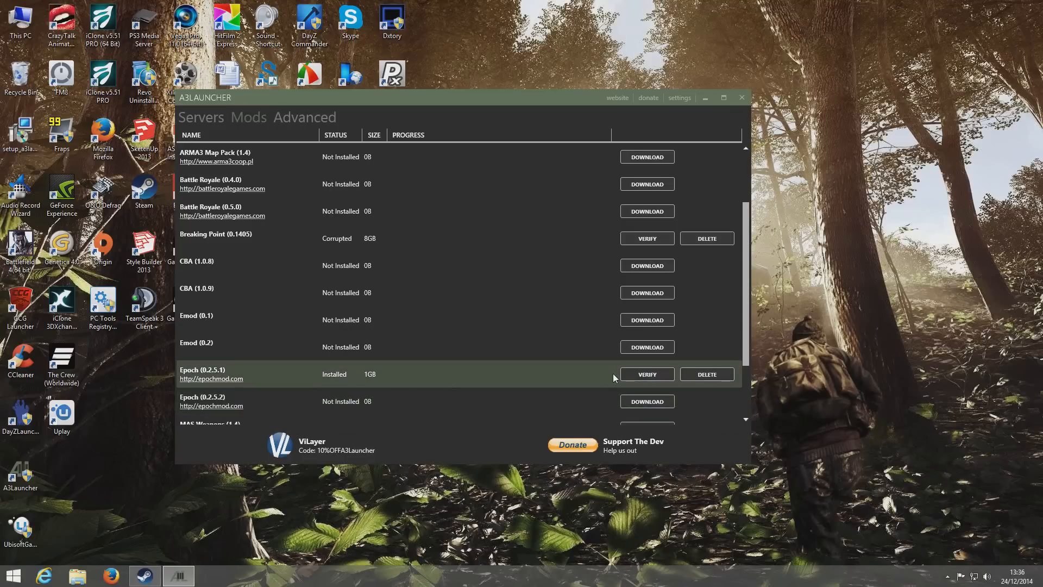
{"action": "mouse_move", "coordinate": [646, 374]}
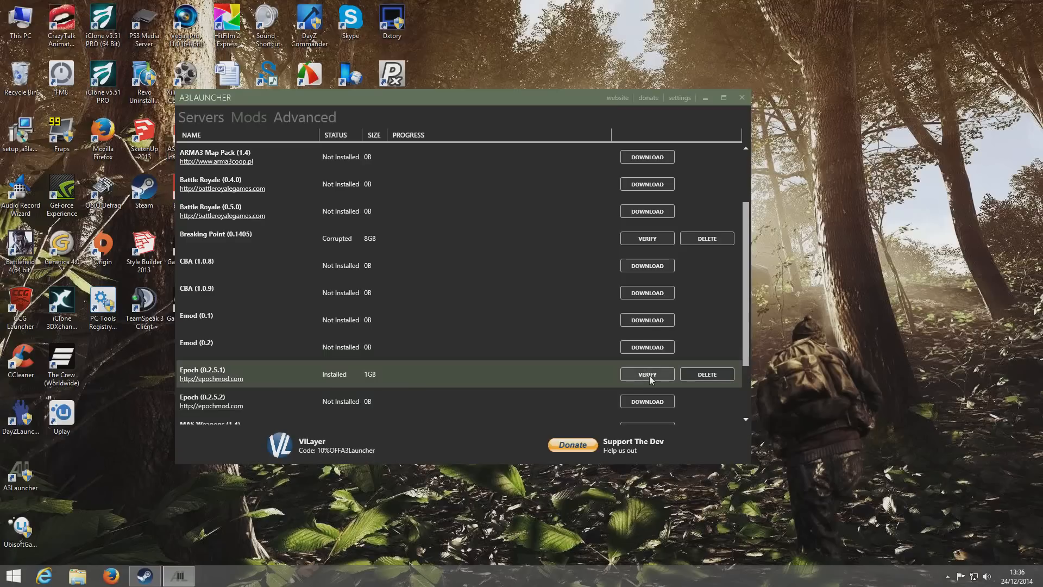
{"action": "mouse_move", "coordinate": [519, 378]}
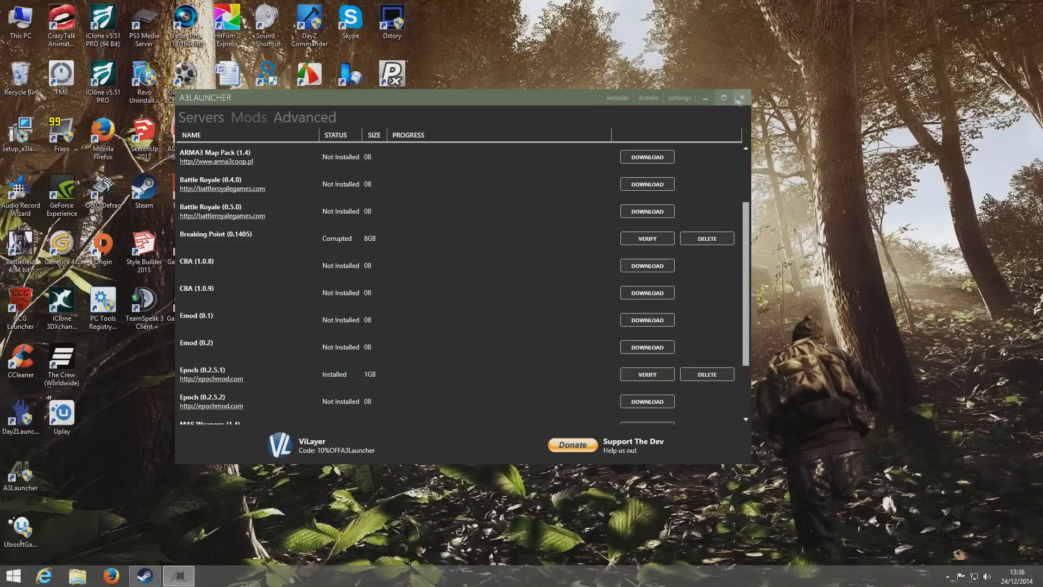
- Close A3Launcher and bring up the main Steam window from the taskbar
{"action": "left_click", "coordinate": [739, 98]}
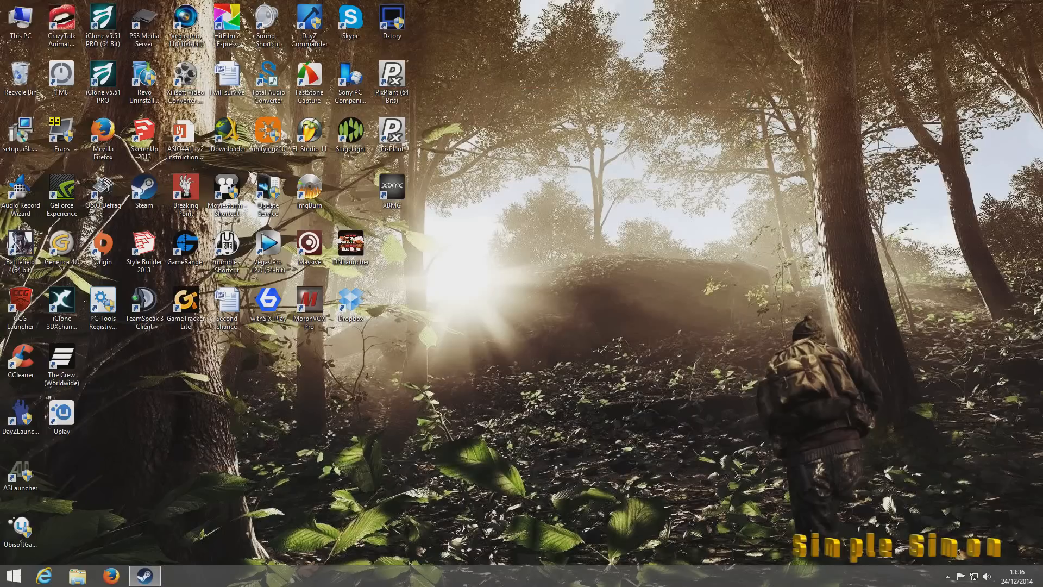
{"action": "left_click", "coordinate": [145, 575]}
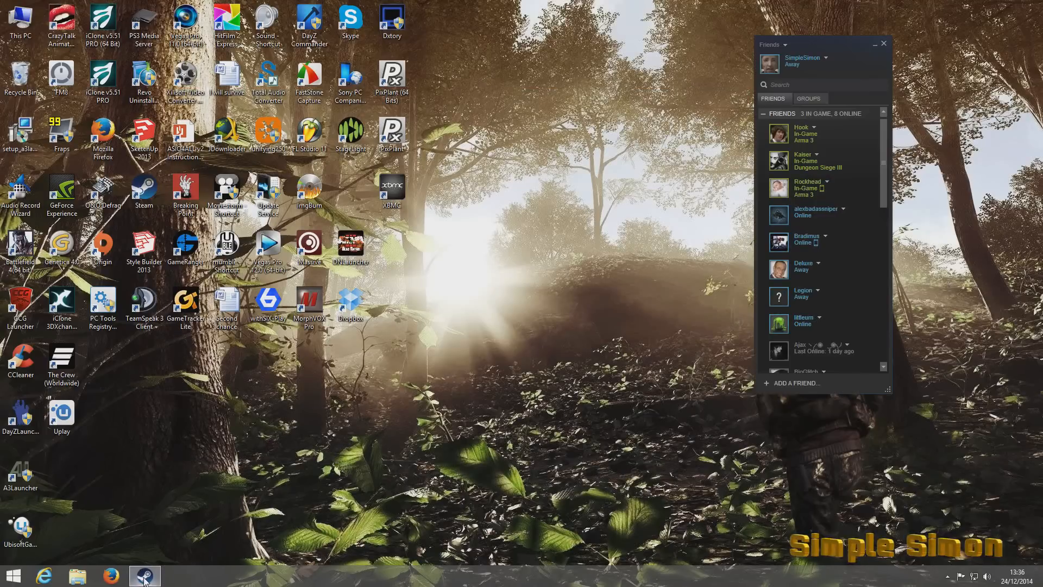
{"action": "left_click", "coordinate": [949, 576]}
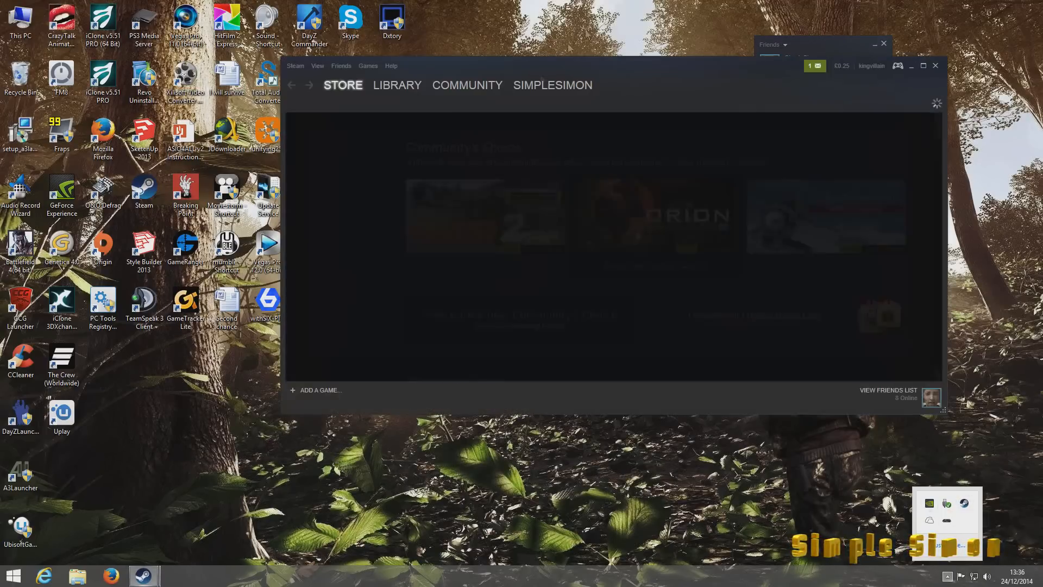
- Select Arma 3 in the Steam games library and start it
{"action": "left_click", "coordinate": [139, 99]}
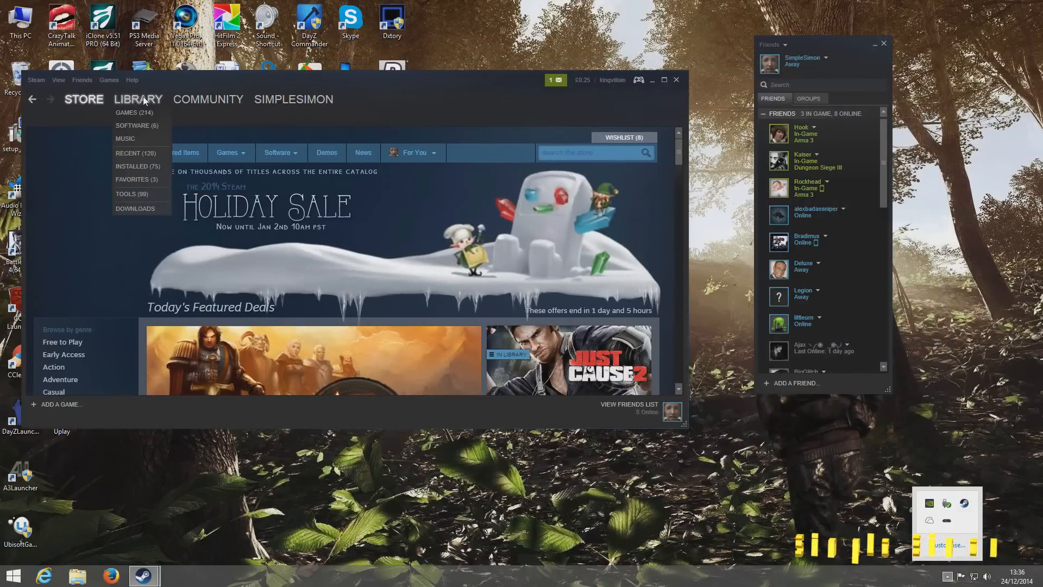
{"action": "left_click", "coordinate": [137, 98]}
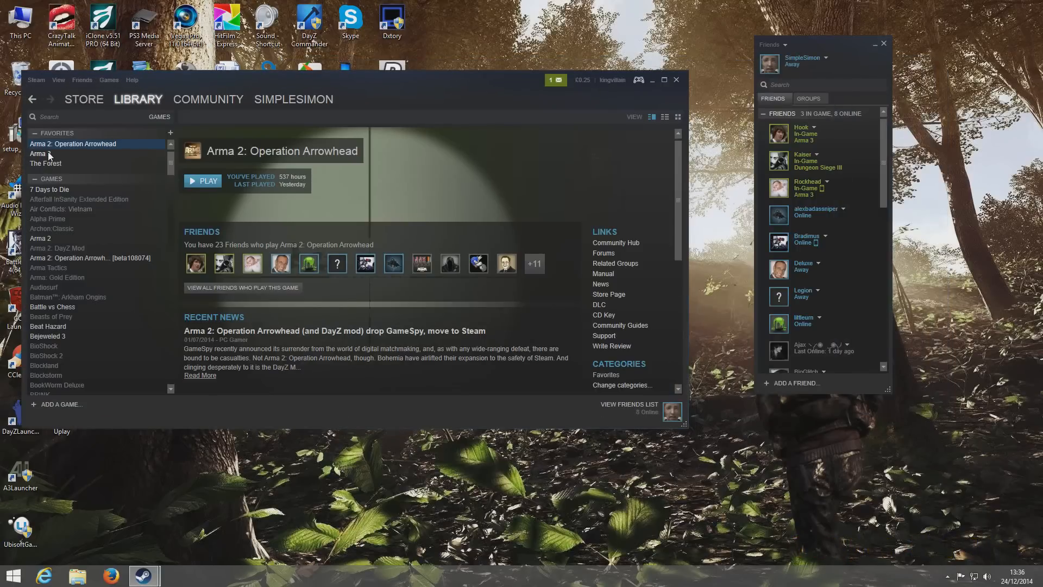
{"action": "left_click", "coordinate": [38, 154]}
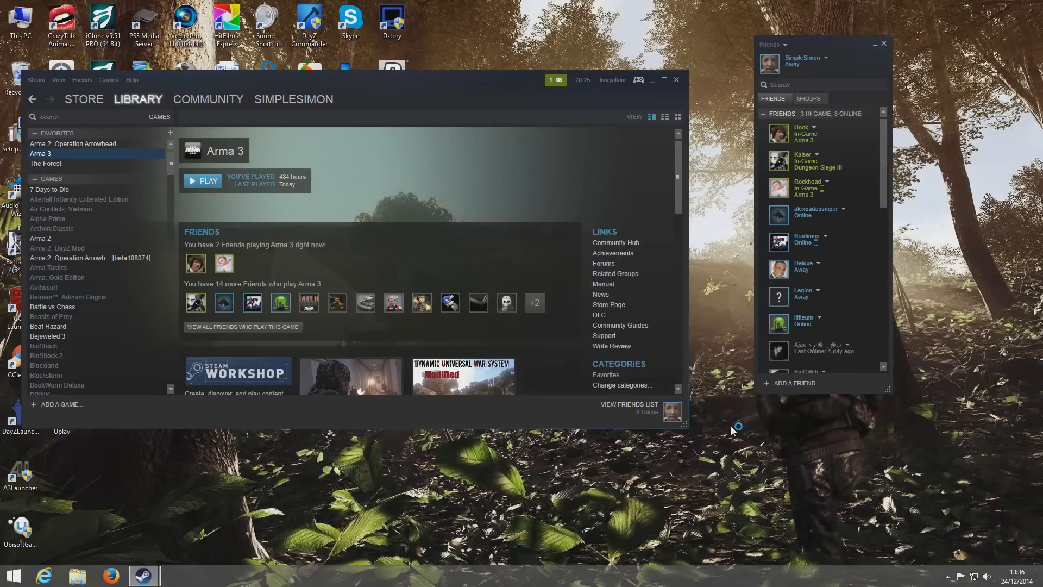
{"action": "left_click", "coordinate": [206, 181]}
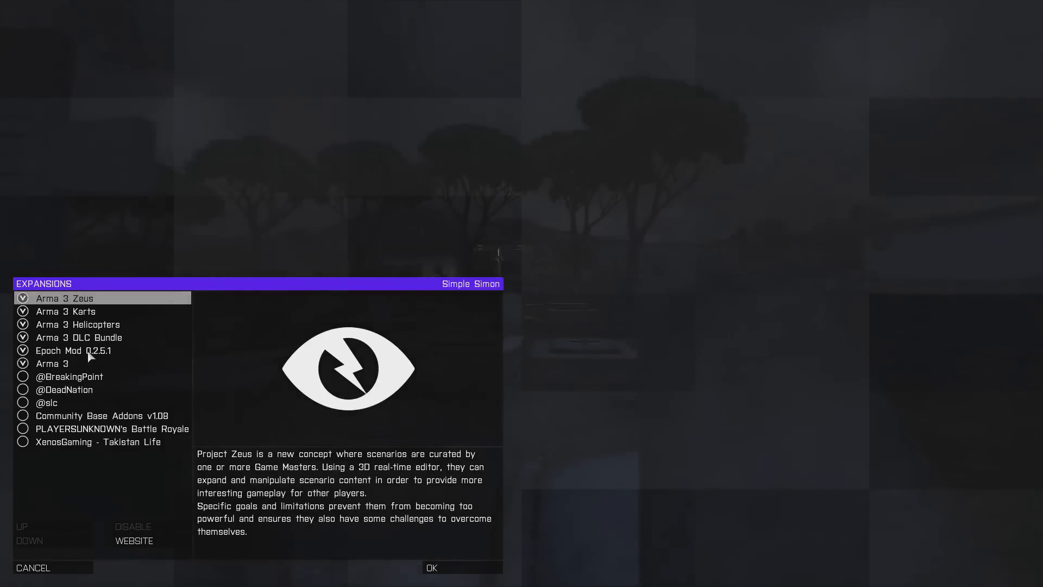
- Confirm Epoch Mod 0.2.5.1 is ticked in Expansions and apply with OK
{"action": "left_click", "coordinate": [72, 350]}
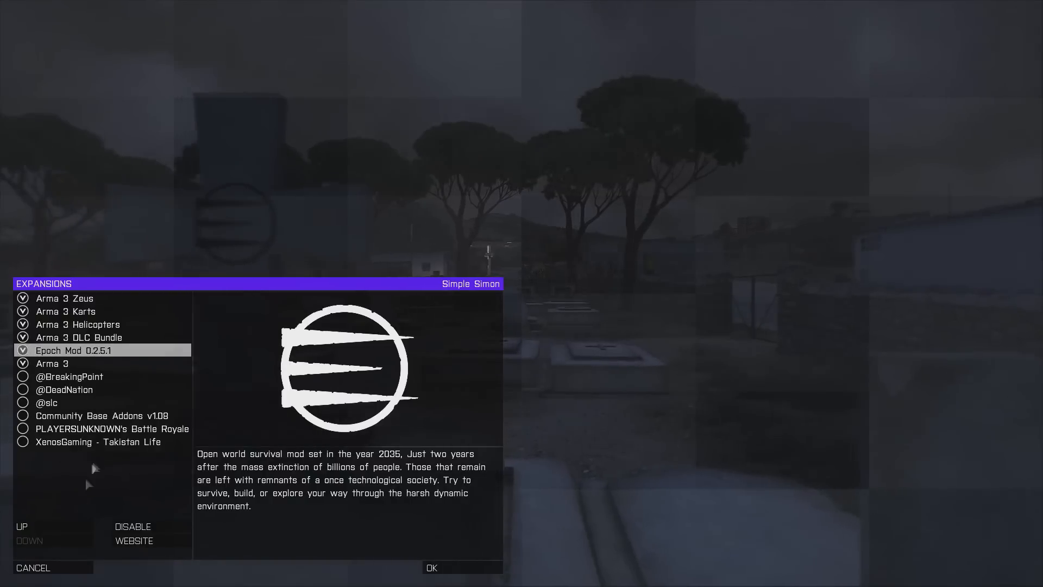
{"action": "mouse_move", "coordinate": [120, 366]}
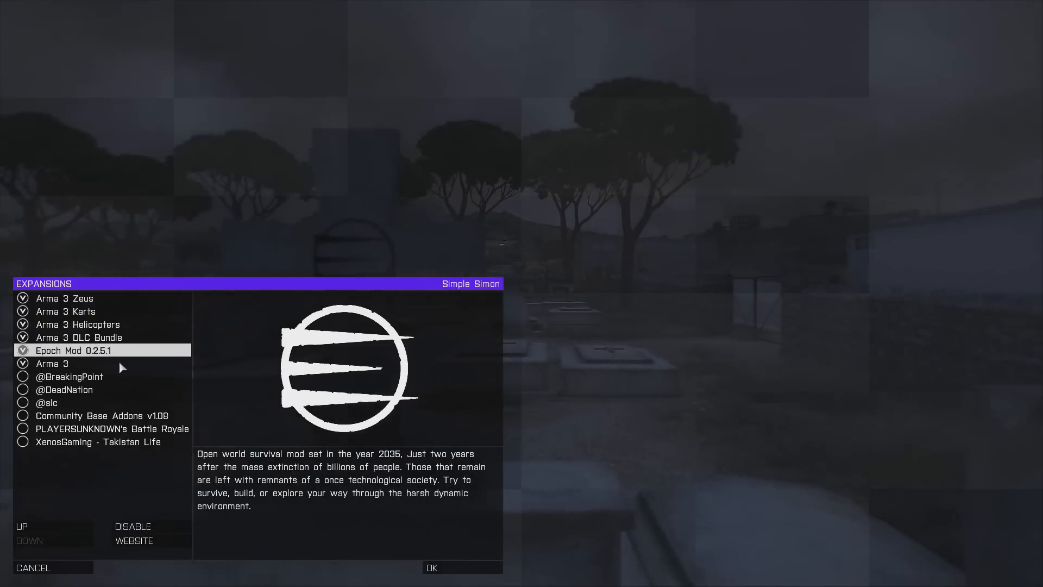
{"action": "mouse_move", "coordinate": [120, 521]}
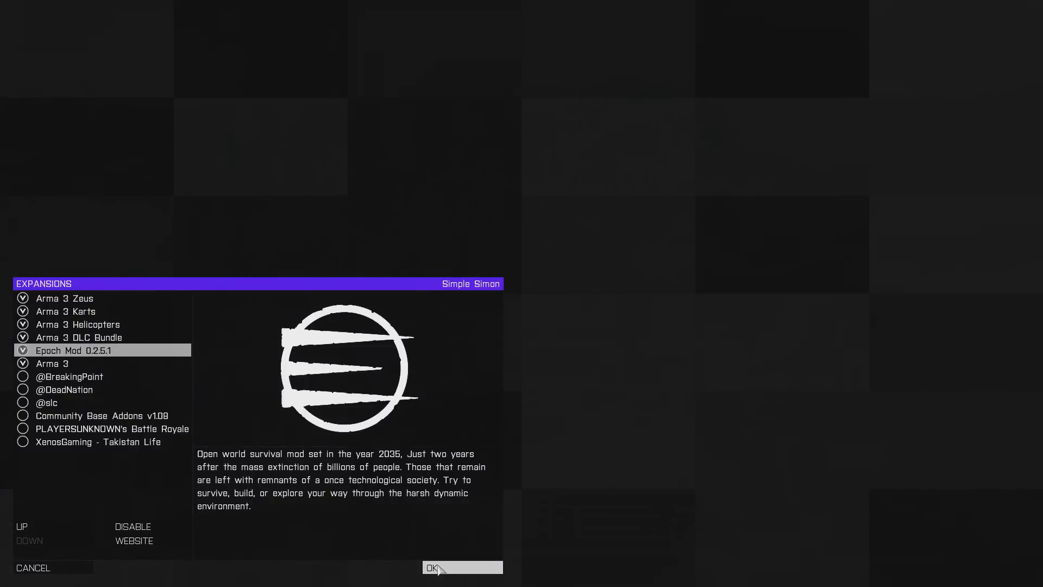
{"action": "left_click", "coordinate": [462, 566]}
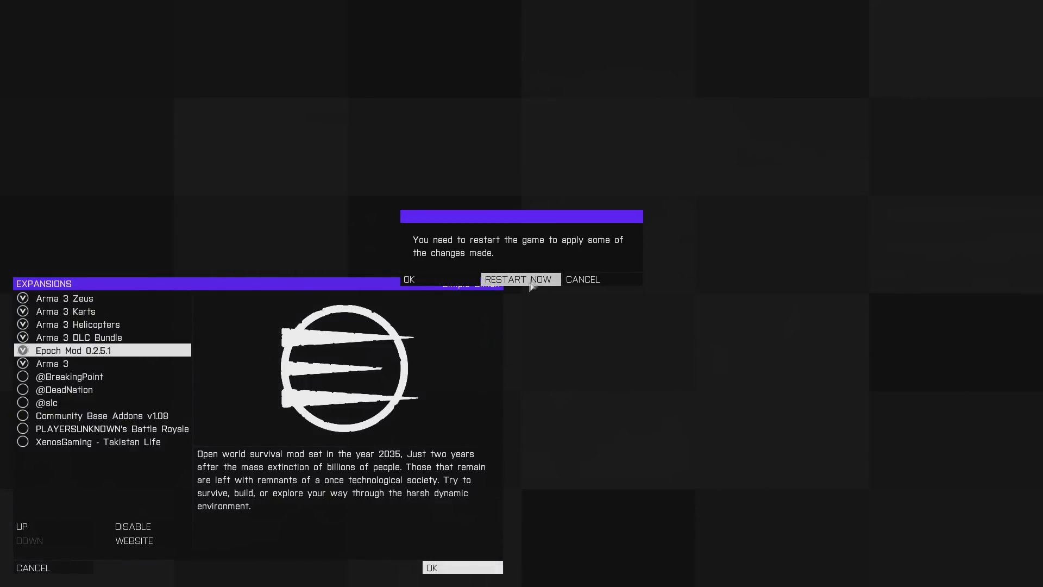
- Choose Restart Now and relaunch Arma 3 from Steam's Play button
{"action": "left_click", "coordinate": [582, 279]}
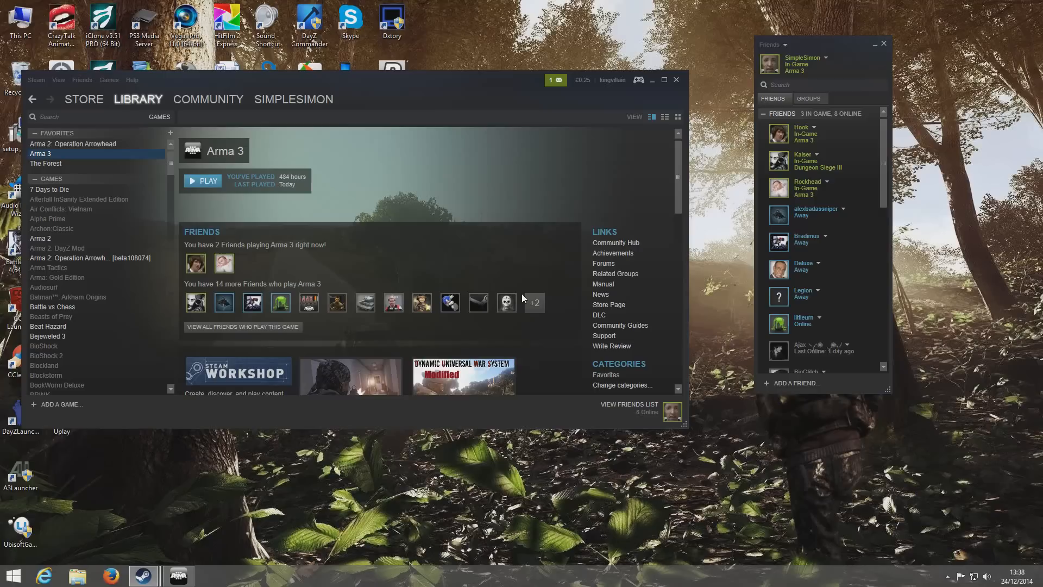
{"action": "mouse_move", "coordinate": [488, 274]}
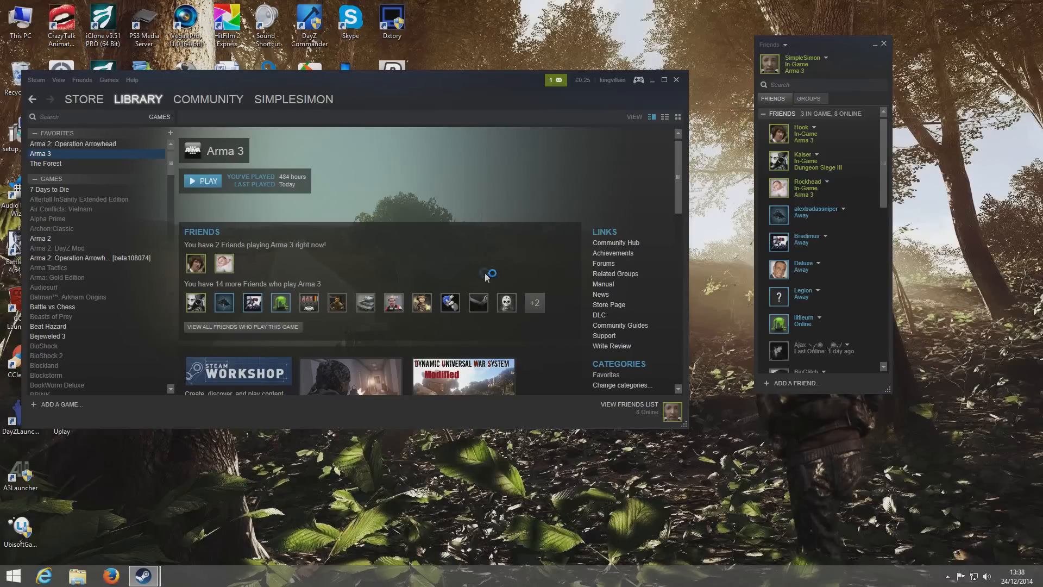
{"action": "left_click", "coordinate": [207, 180]}
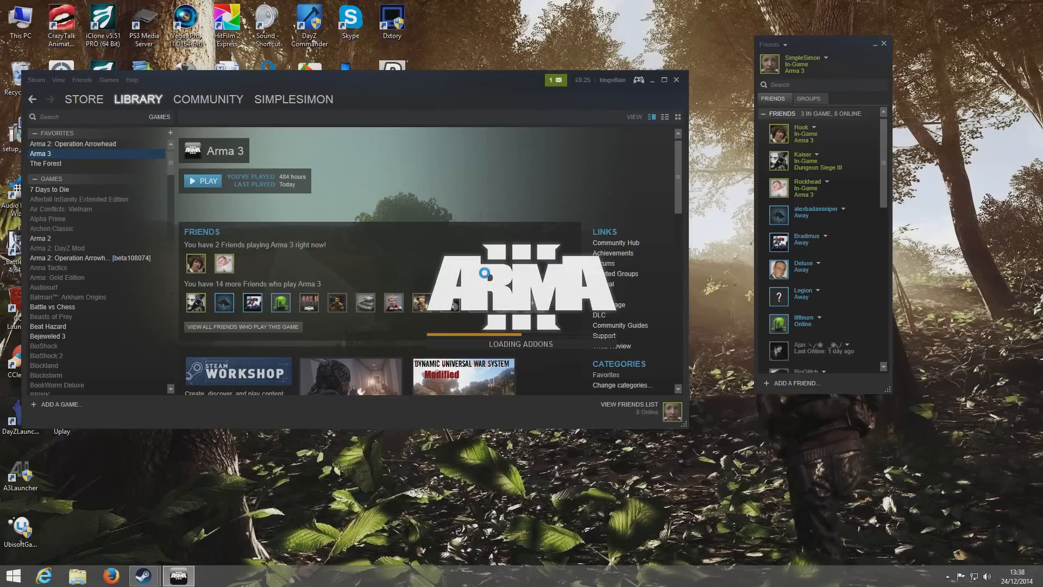
{"action": "left_click", "coordinate": [202, 181]}
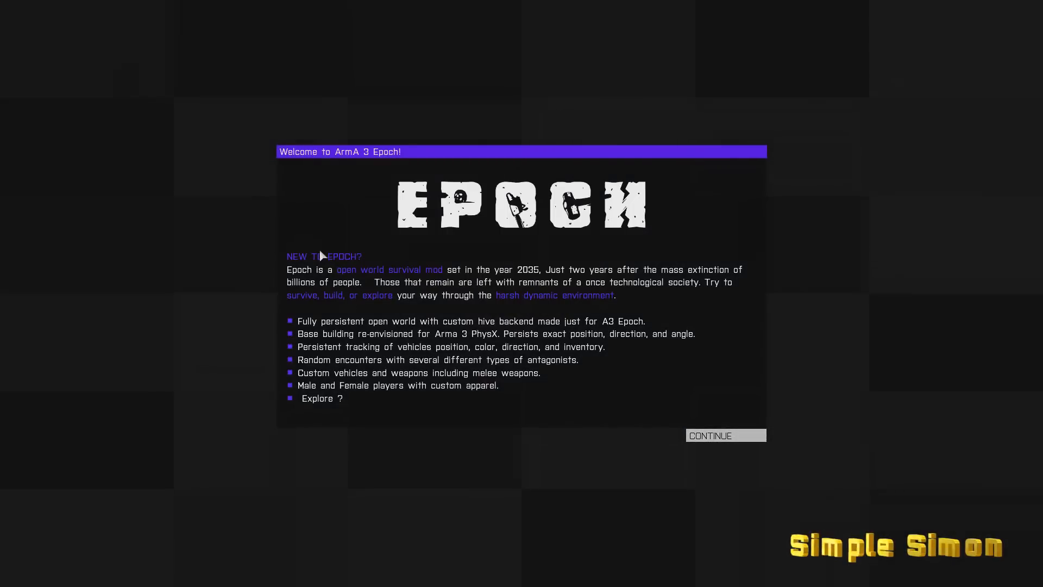
{"action": "mouse_move", "coordinate": [436, 151]}
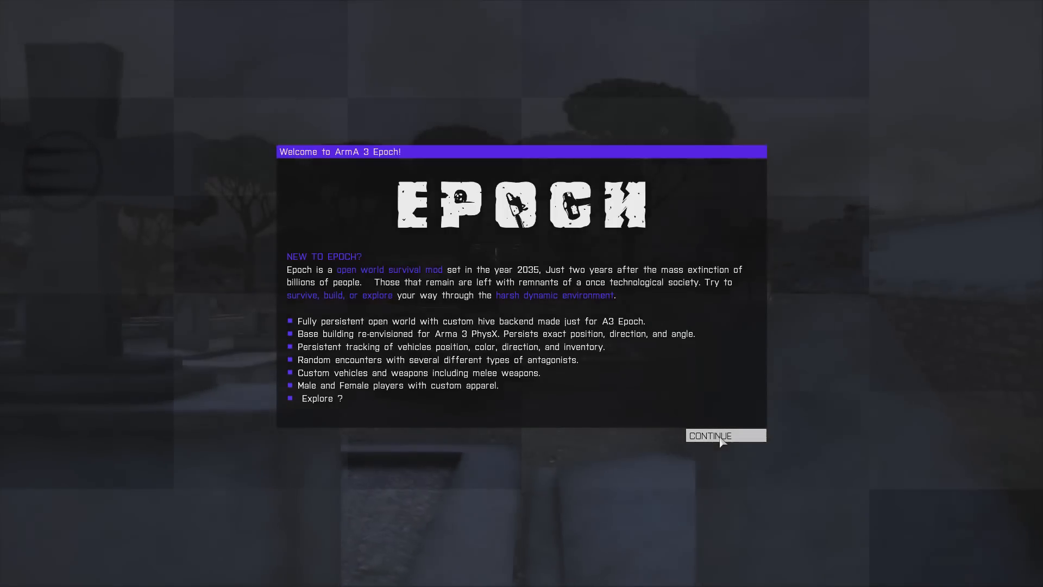
- Continue past the Welcome to ArmA 3 Epoch dialog and exit from the main menu
{"action": "left_click", "coordinate": [724, 435]}
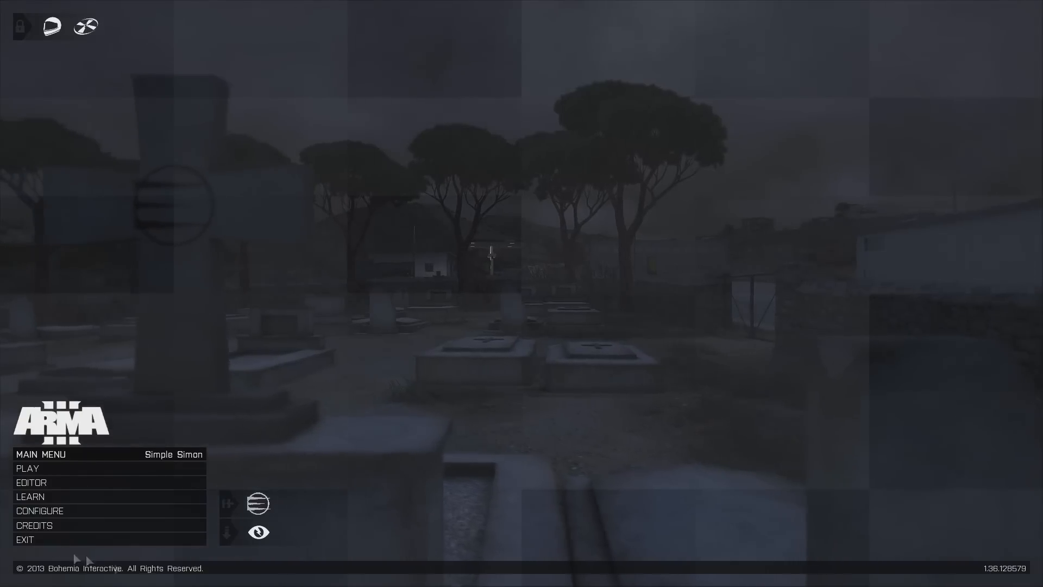
{"action": "mouse_move", "coordinate": [24, 540]}
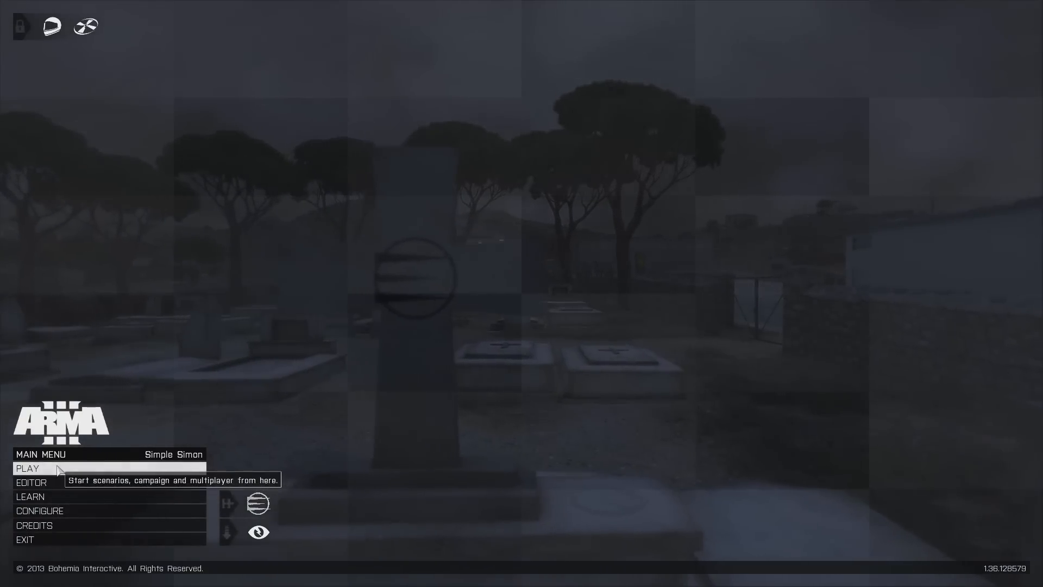
{"action": "mouse_move", "coordinate": [25, 540]}
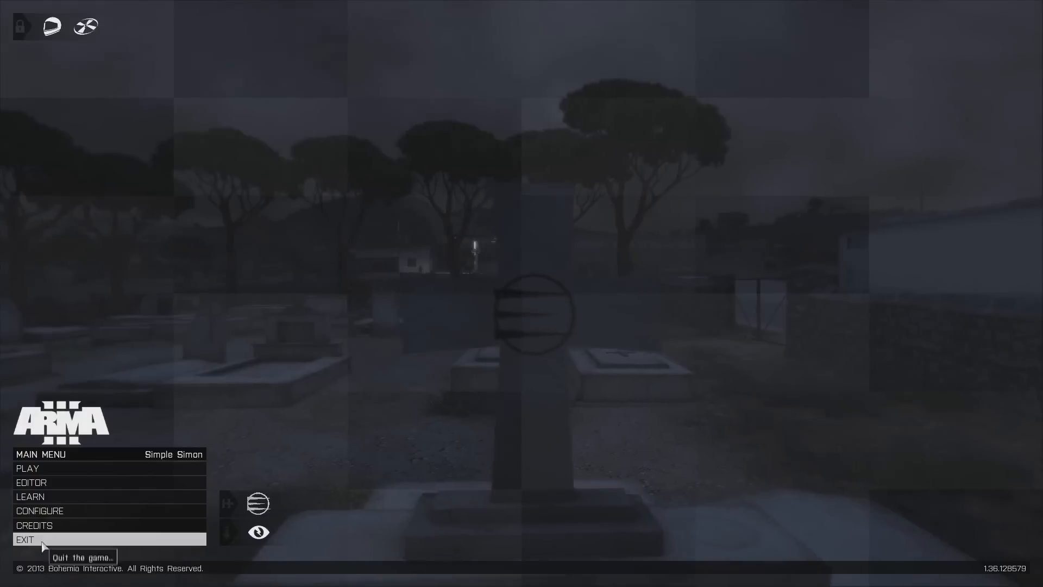
{"action": "left_click", "coordinate": [25, 539]}
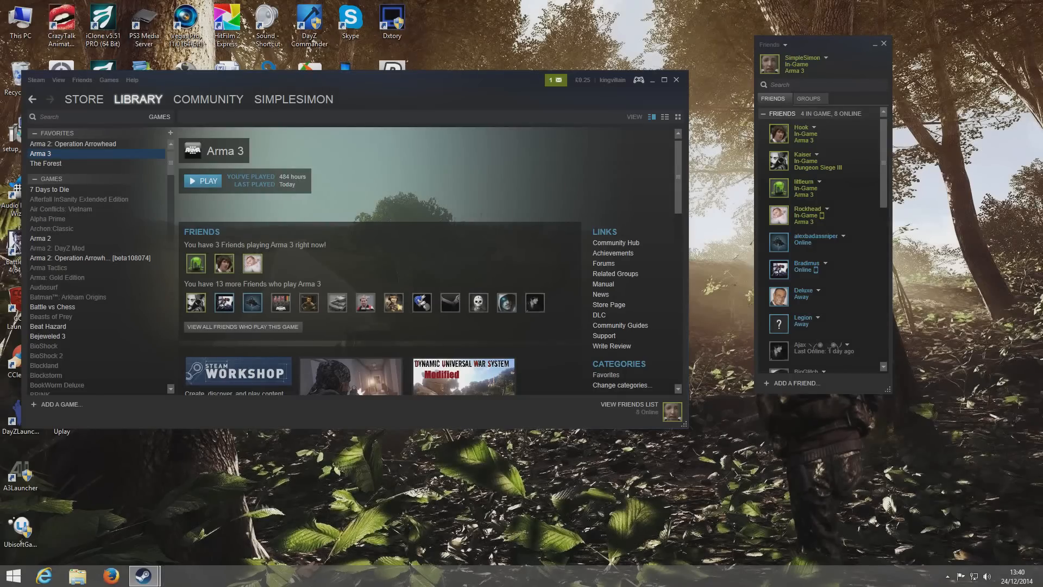
{"action": "mouse_move", "coordinate": [435, 90]}
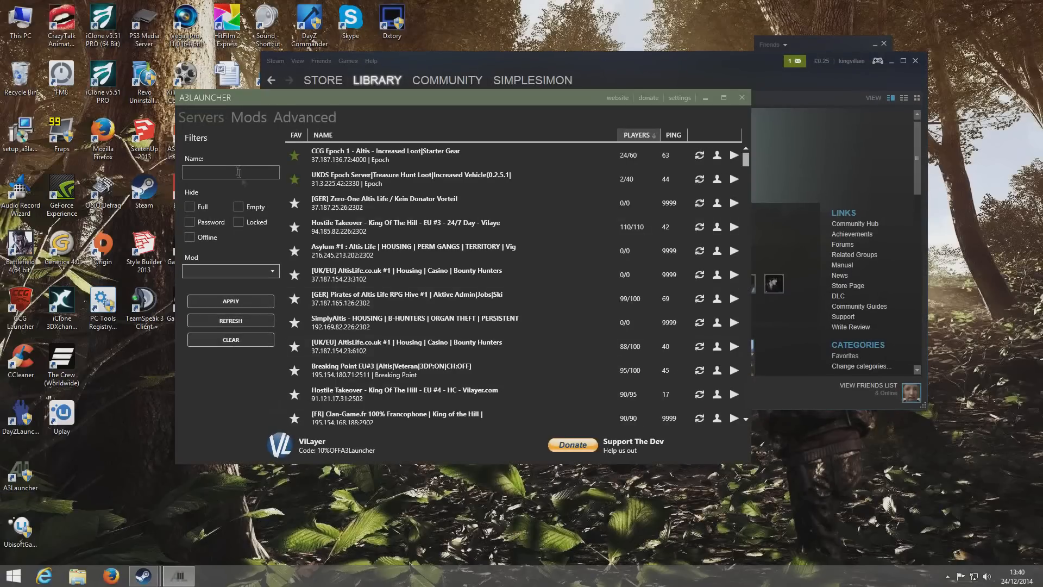
- Filter A3Launcher's server list by the name 'ukds'
{"action": "type", "text": "v"}
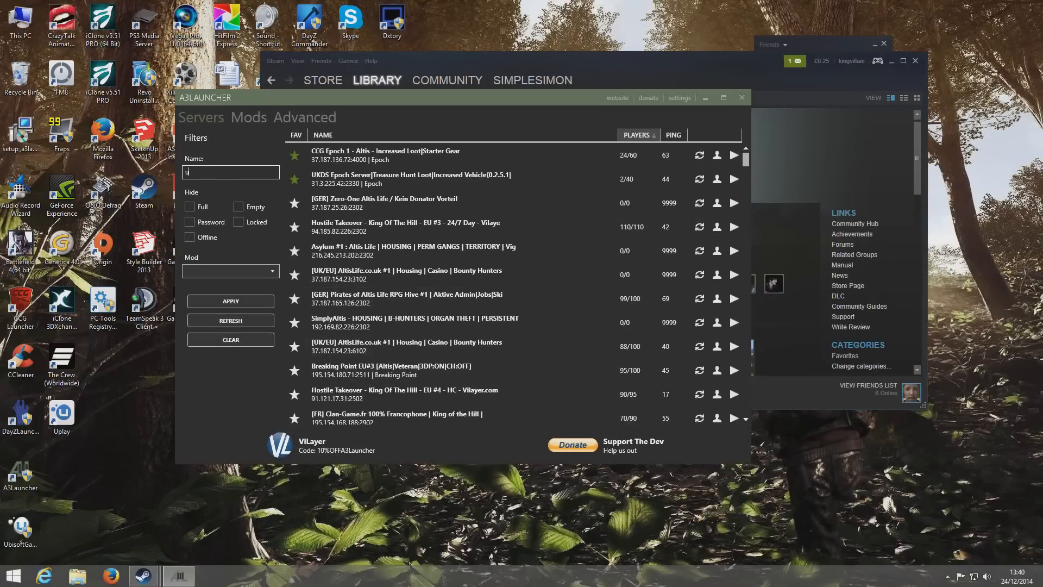
{"action": "type", "text": "ukds"}
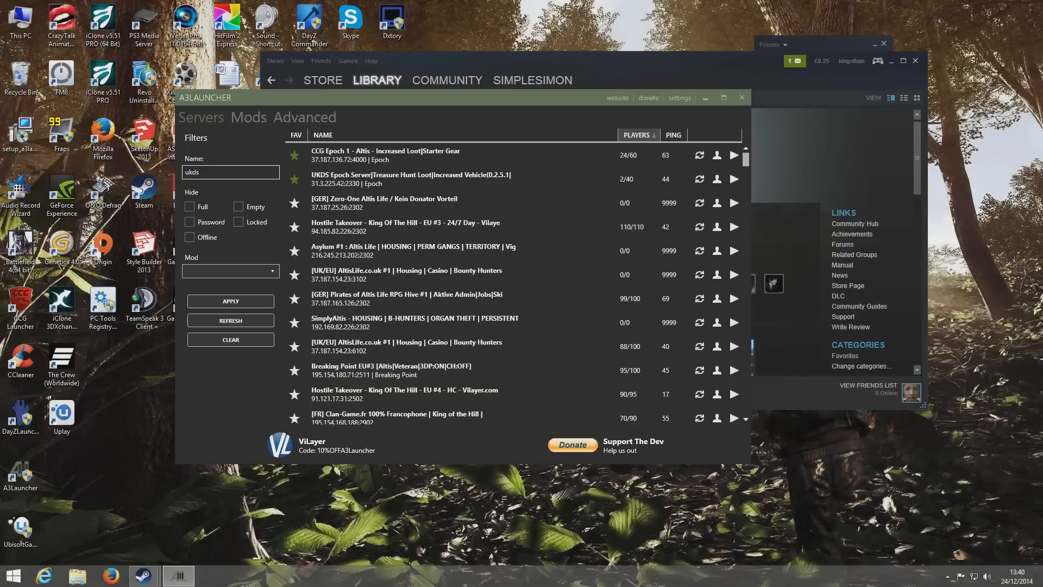
{"action": "left_click", "coordinate": [229, 301]}
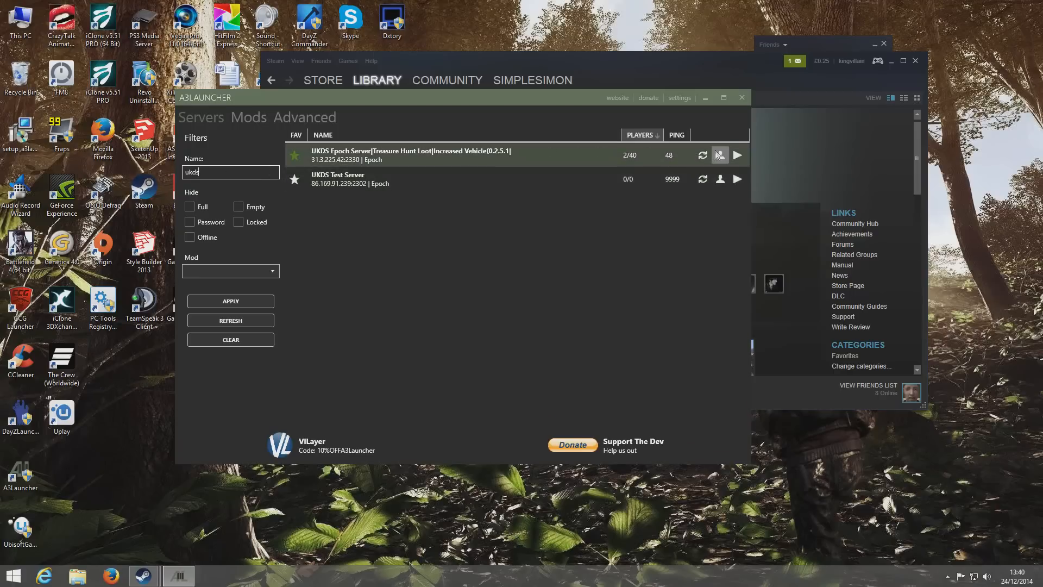
{"action": "mouse_move", "coordinate": [649, 162]}
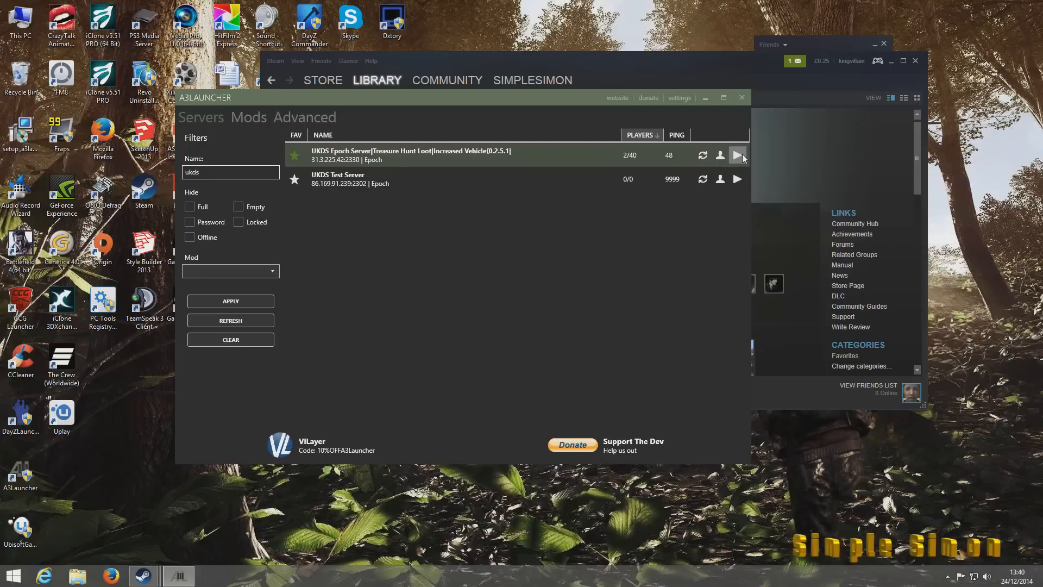
{"action": "mouse_move", "coordinate": [702, 156]}
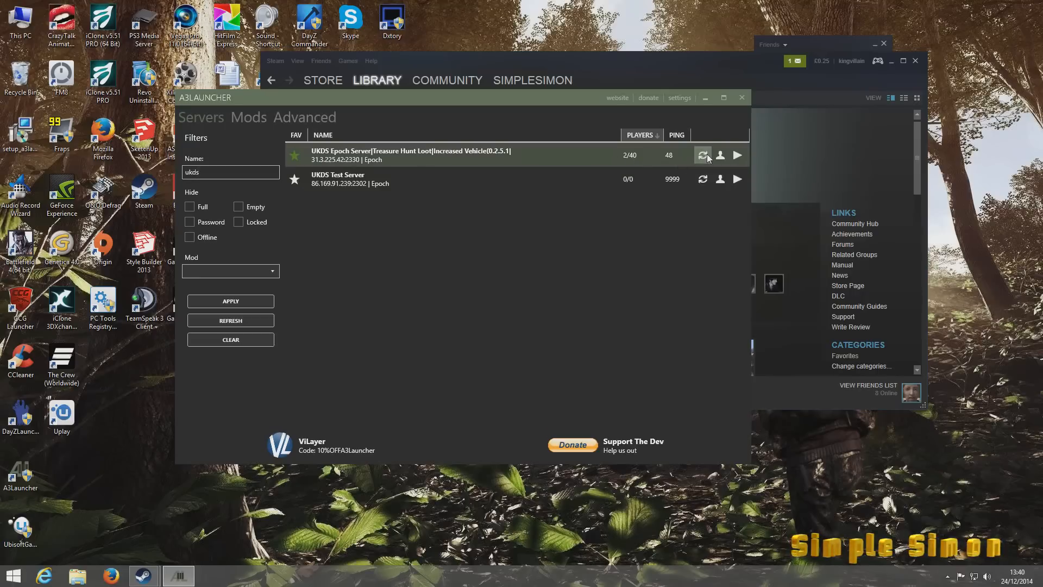
- Refresh the UKDS Epoch server, review its players, and launch the game to join
{"action": "left_click", "coordinate": [703, 155]}
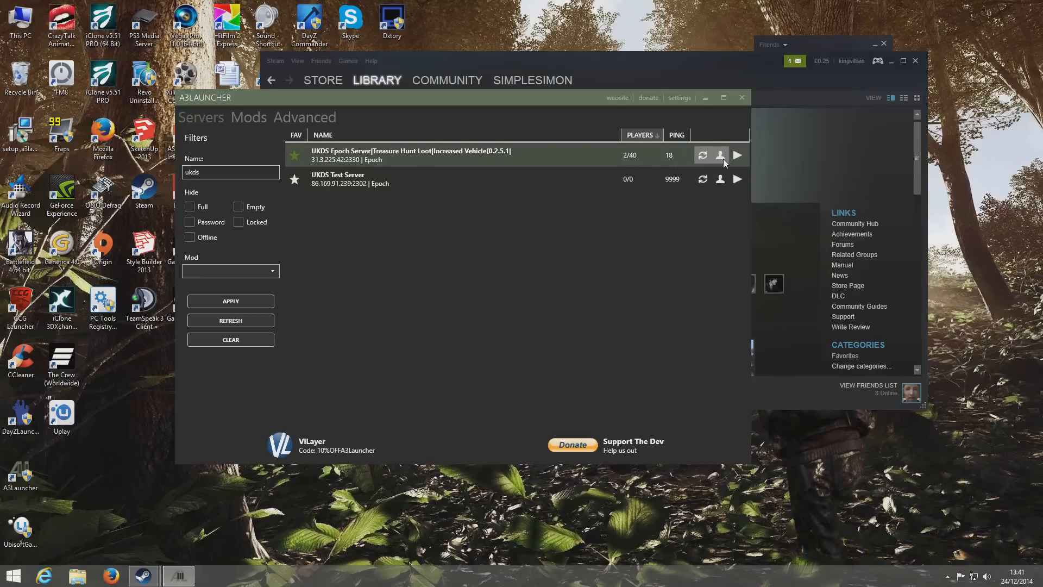
{"action": "left_click", "coordinate": [720, 155]}
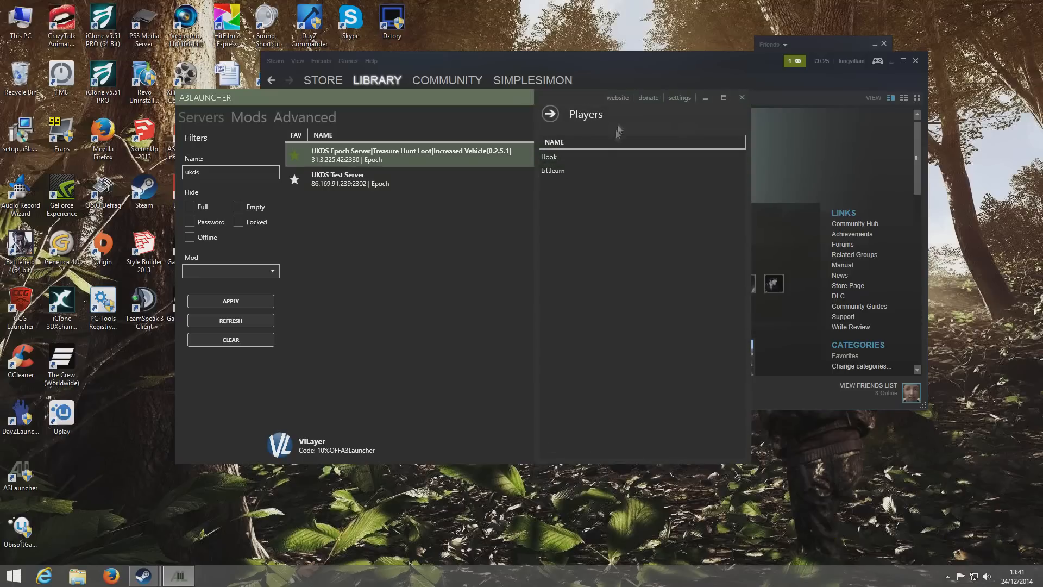
{"action": "left_click", "coordinate": [549, 113]}
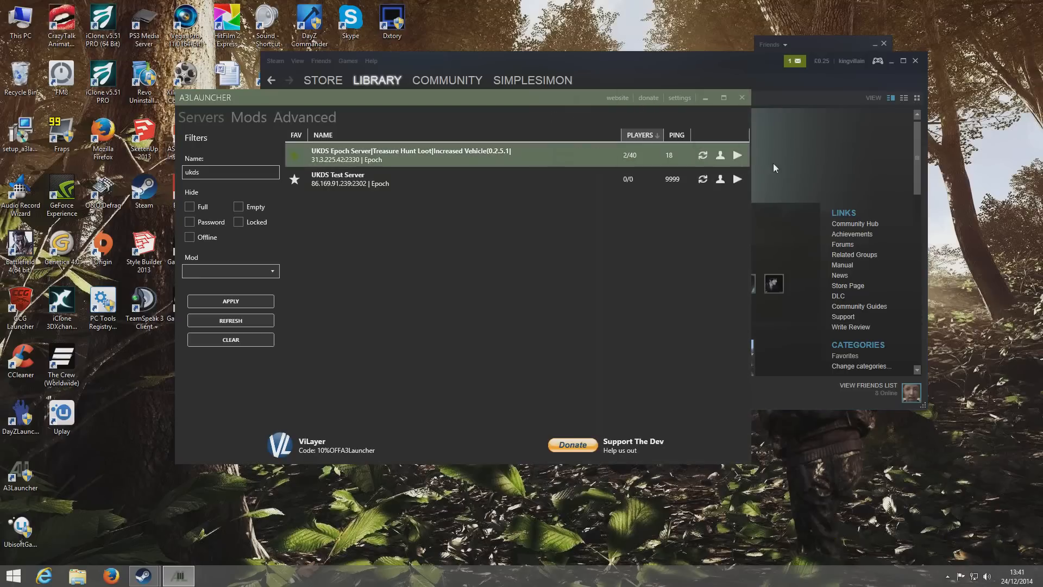
{"action": "left_click", "coordinate": [735, 155]}
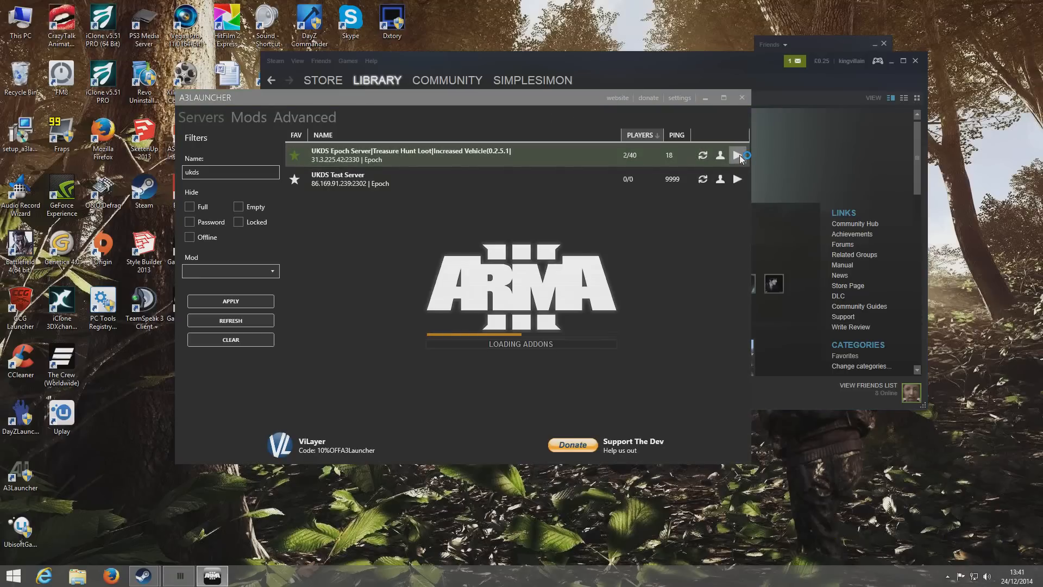
- Review the UKDS Epoch role assignment screen, with your slot under Alpha 1-2
{"action": "left_click", "coordinate": [737, 154]}
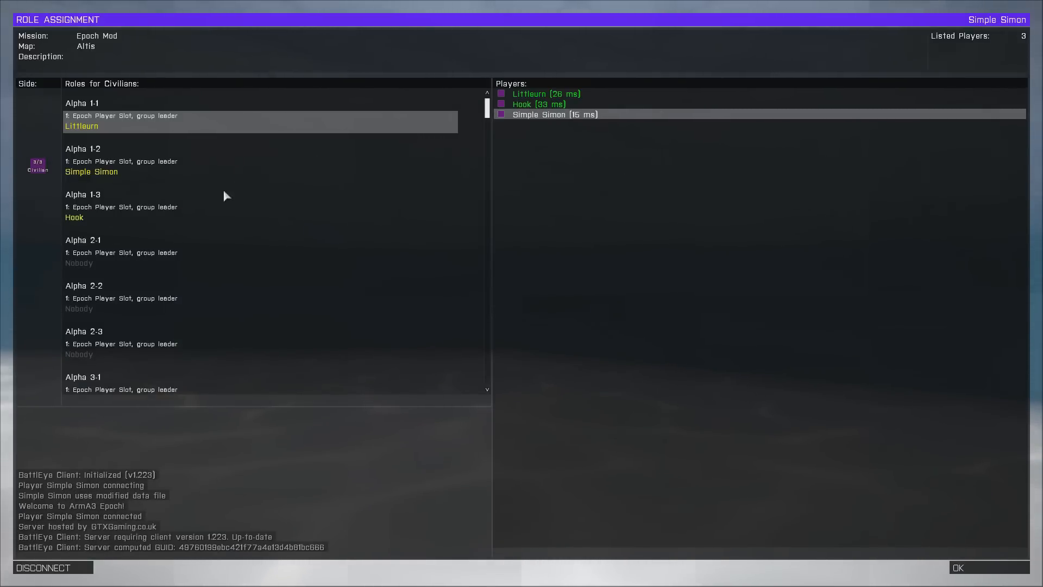
{"action": "mouse_move", "coordinate": [895, 539]}
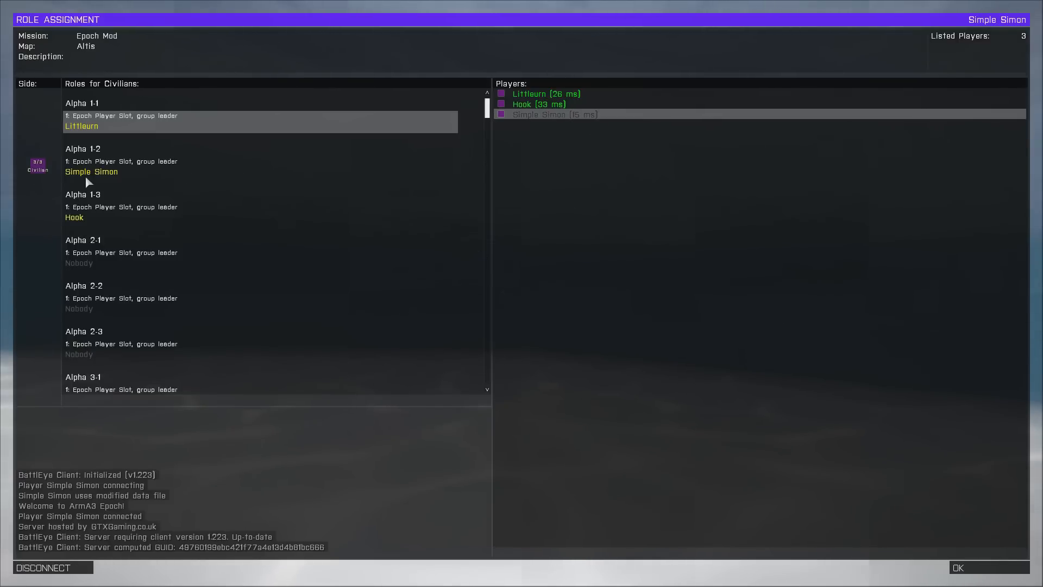
{"action": "scroll", "scroll_direction": "down", "scroll_amount": 3}
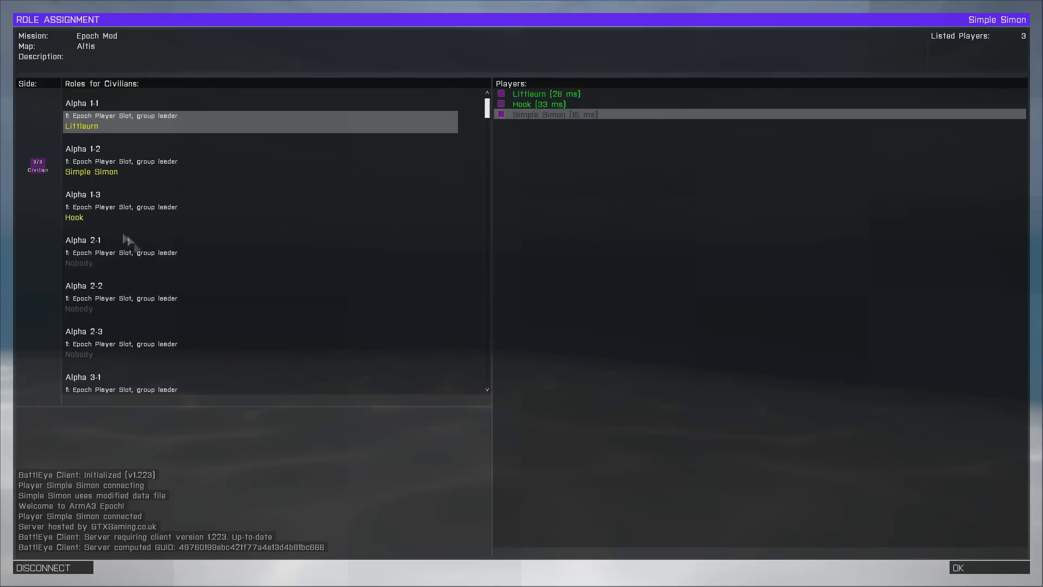
{"action": "mouse_move", "coordinate": [117, 369]}
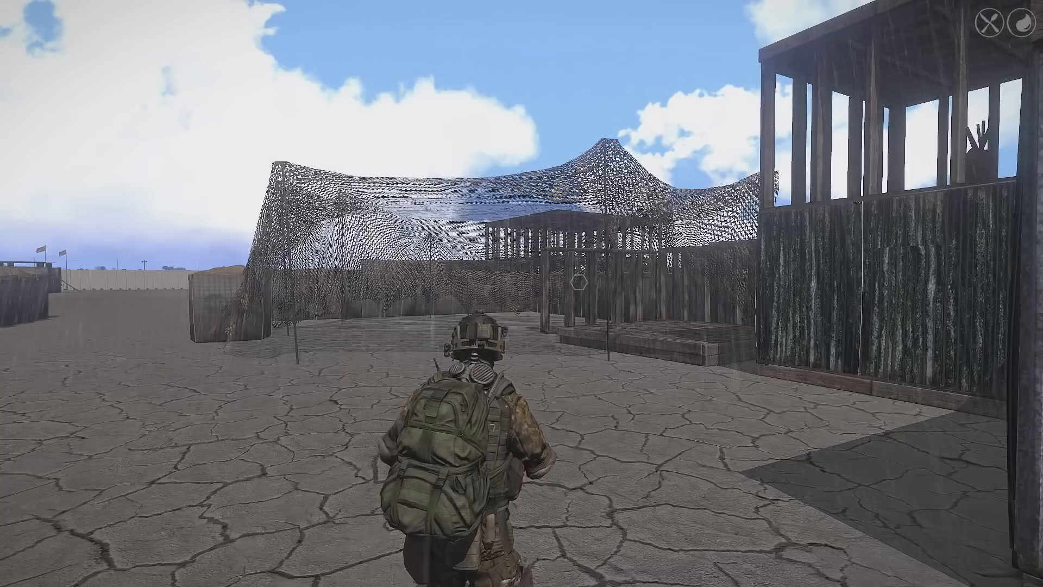
- Walk the character with W through the wooden, camo-netted Epoch base
{"action": "key", "text": "w"}
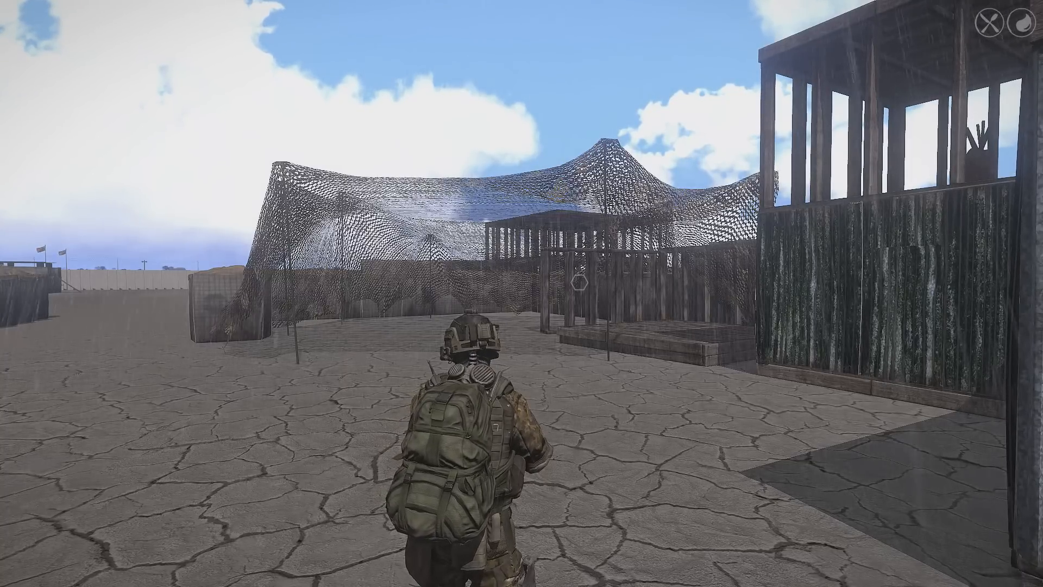
{"action": "key", "text": "W"}
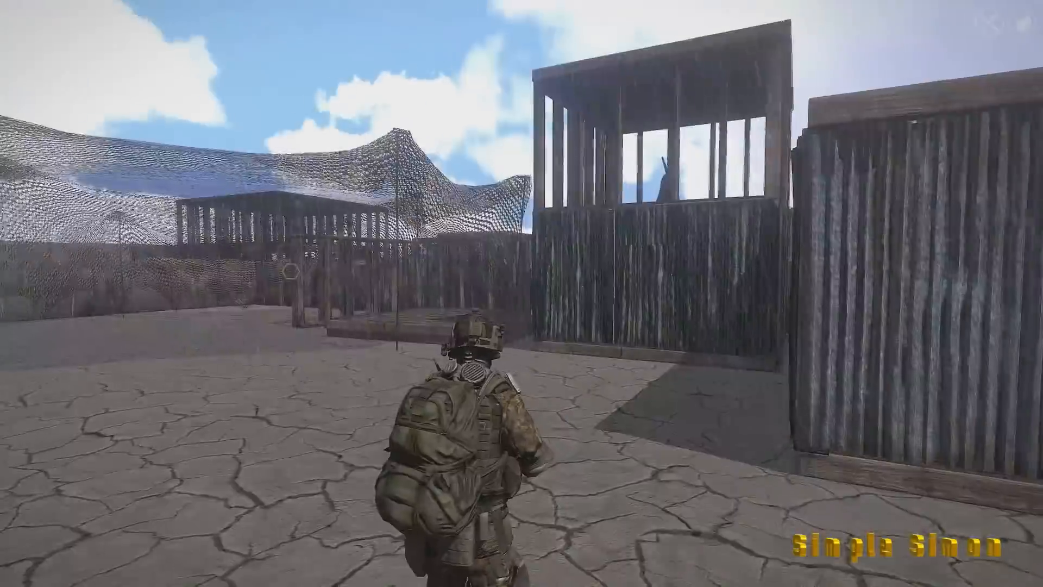
{"action": "mouse_move", "coordinate": [522, 293]}
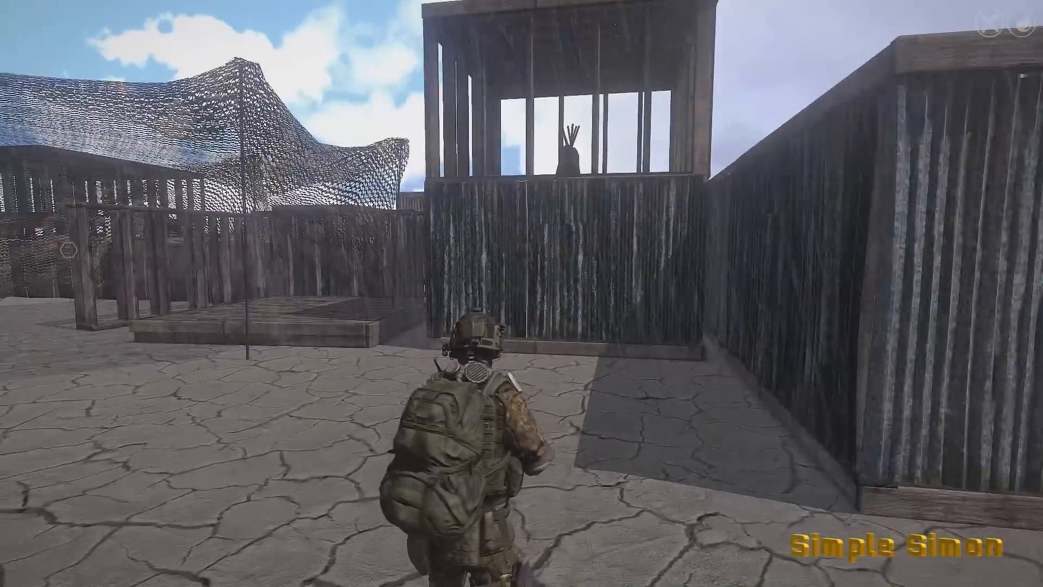